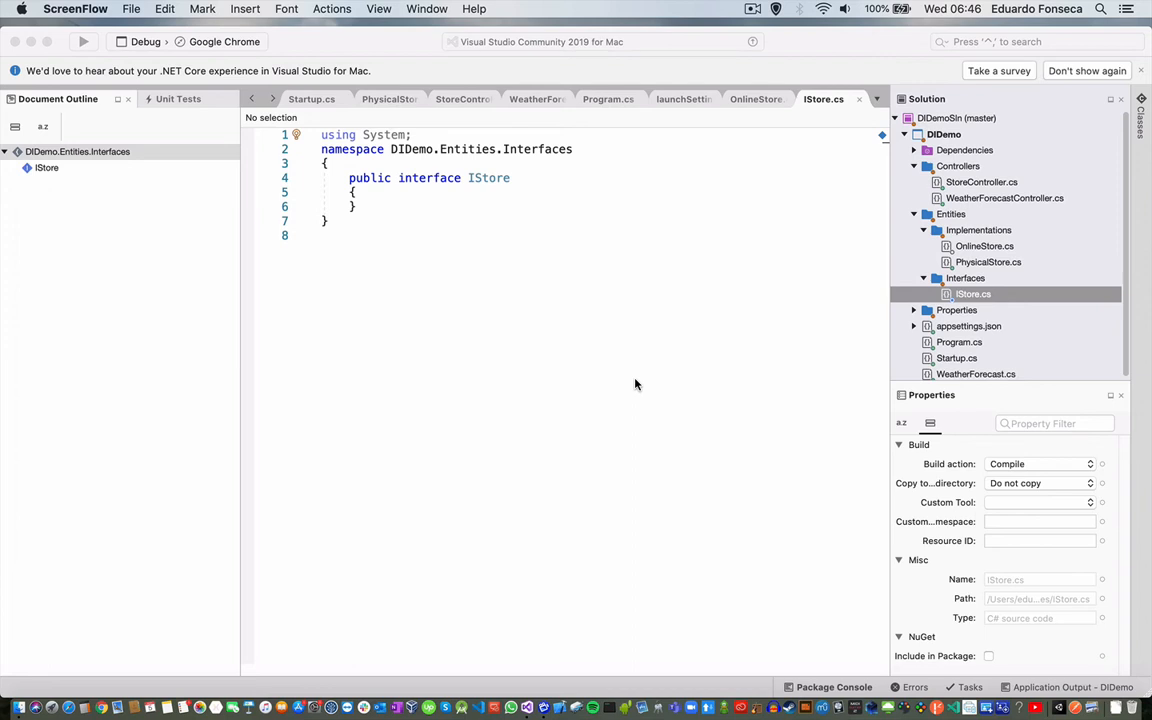
pyautogui.moveTo(728, 8)
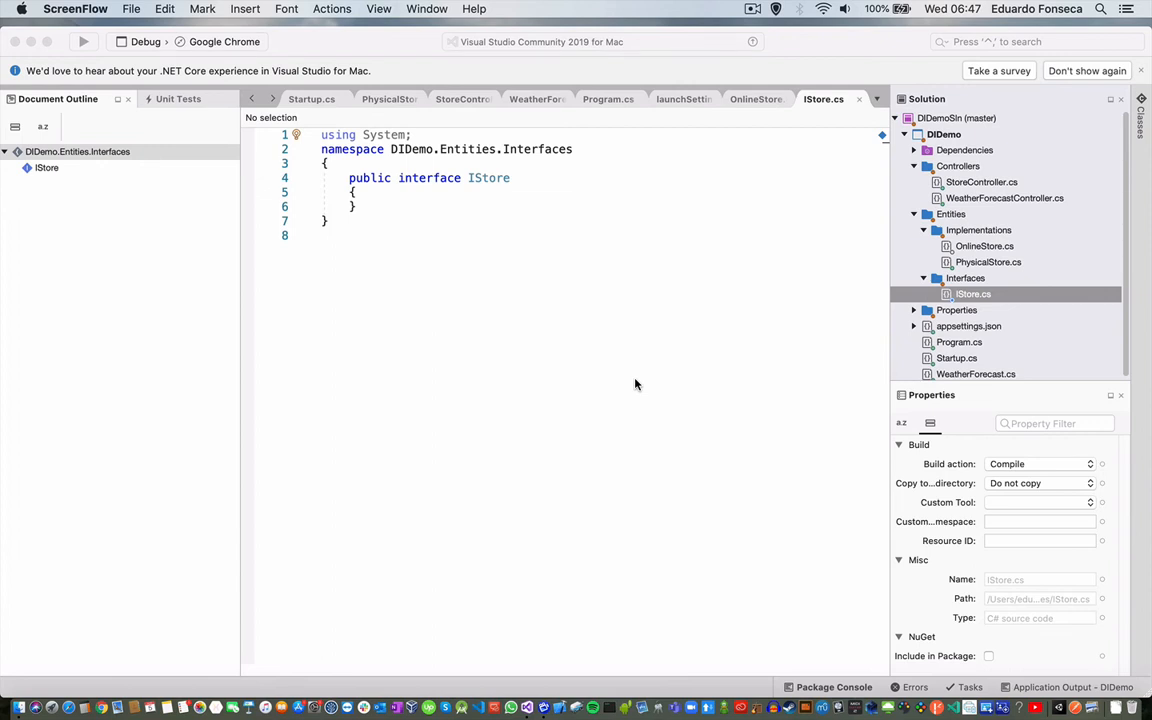
# Review ConfigureServices with the AddTransient stores and the Func<string, IStore> switch
pyautogui.click(956, 358)
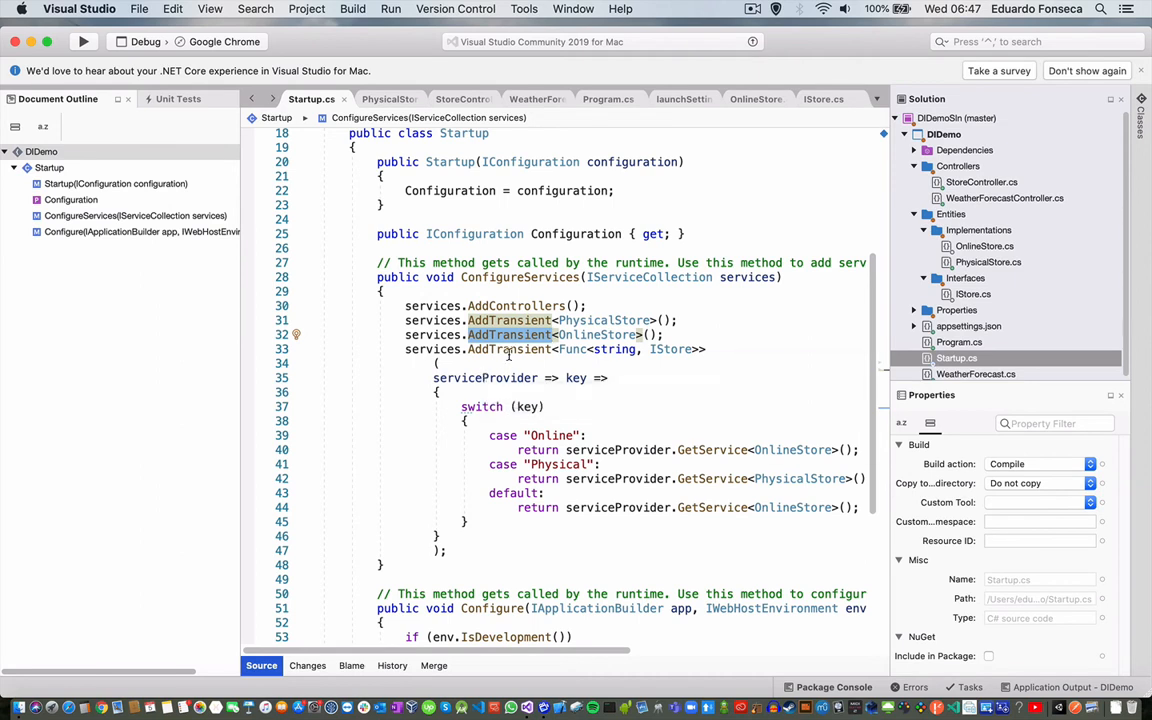
pyautogui.moveTo(574, 348)
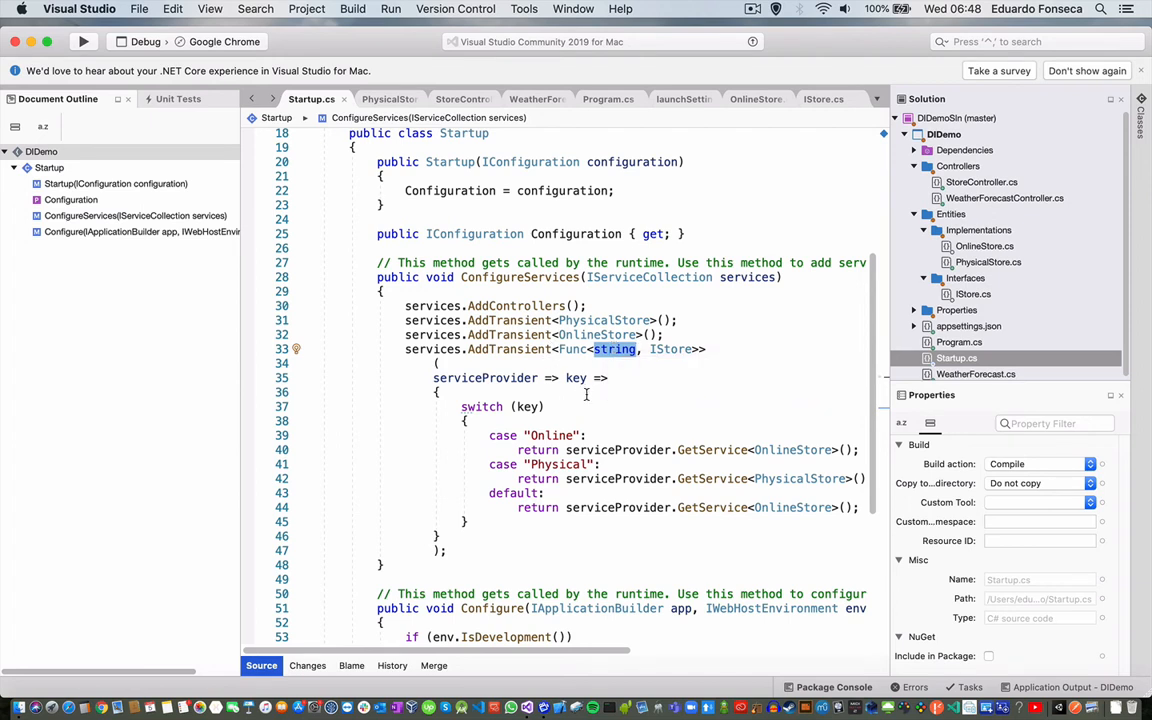
pyautogui.moveTo(596, 424)
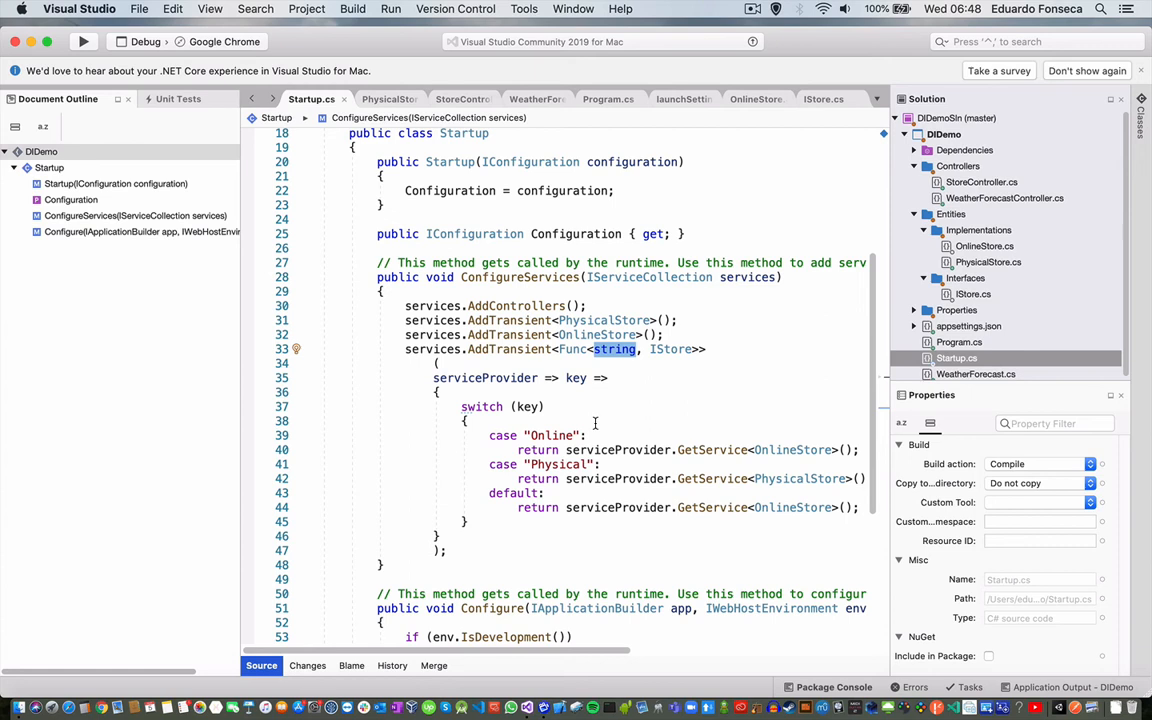
pyautogui.moveTo(596, 336)
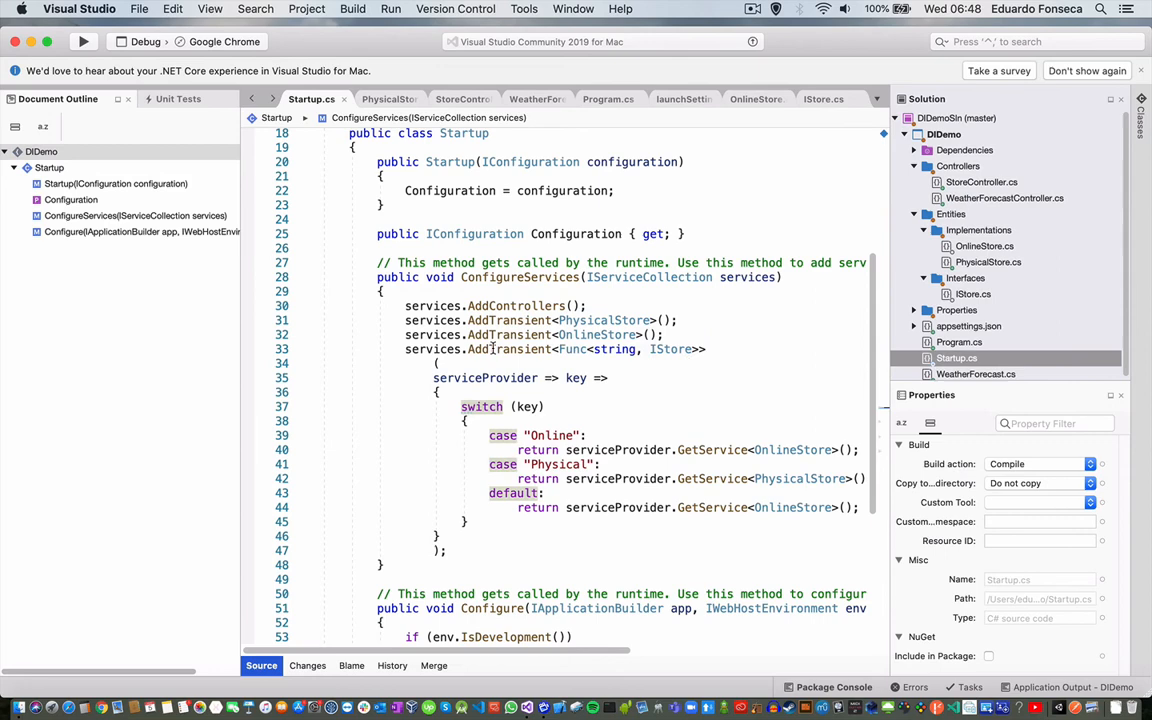
pyautogui.moveTo(612, 348)
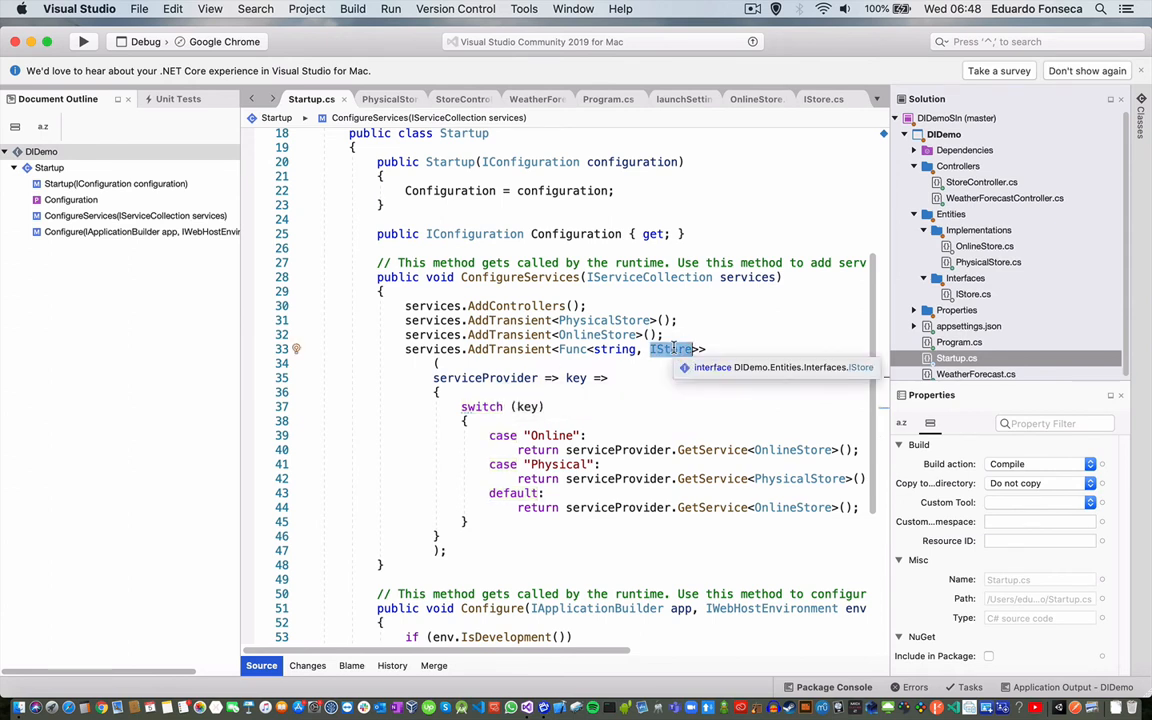
pyautogui.moveTo(578, 378)
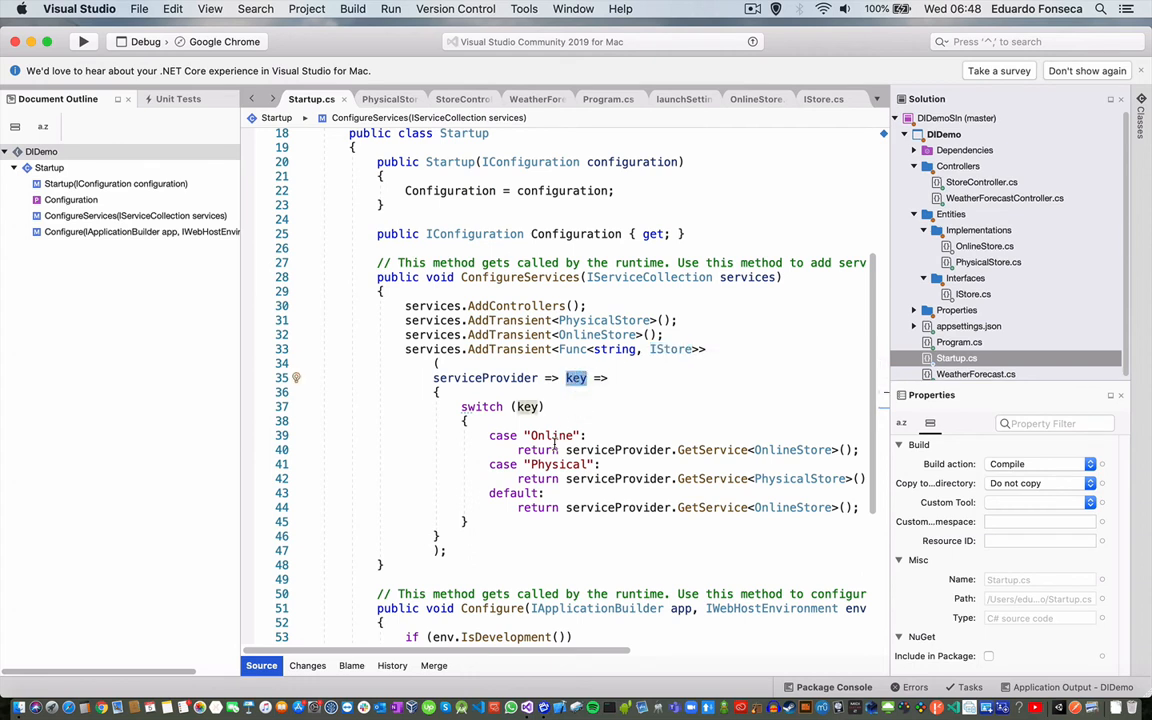
pyautogui.moveTo(552, 436)
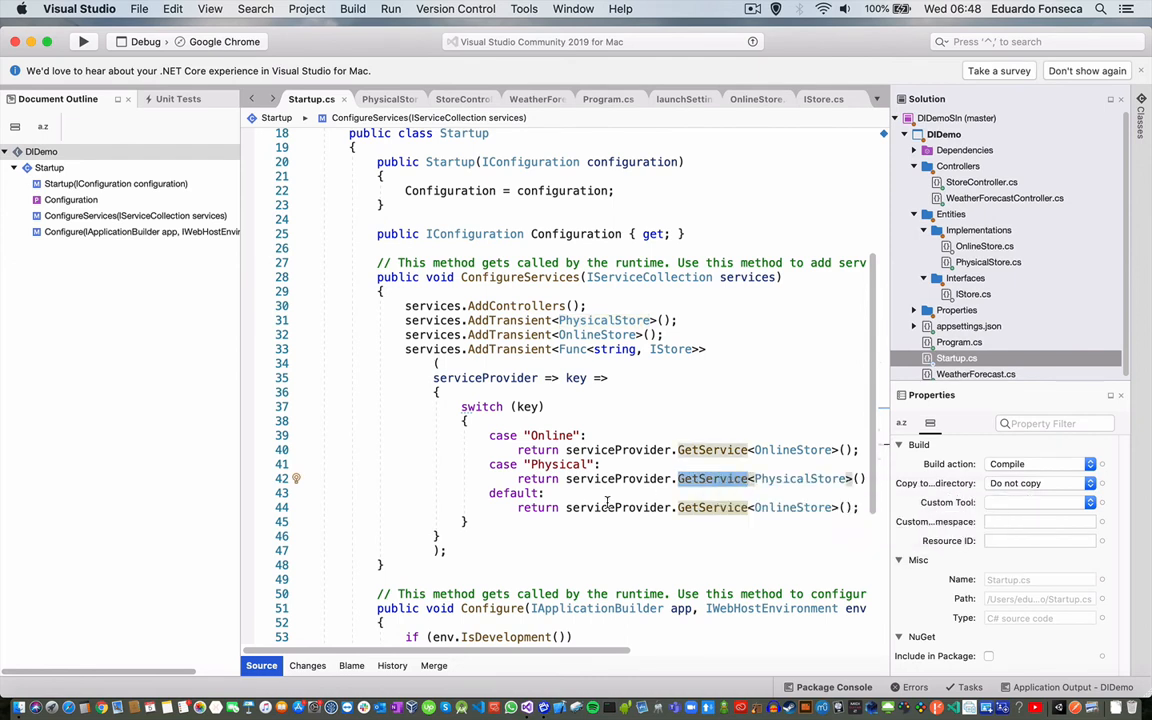
pyautogui.moveTo(480, 406)
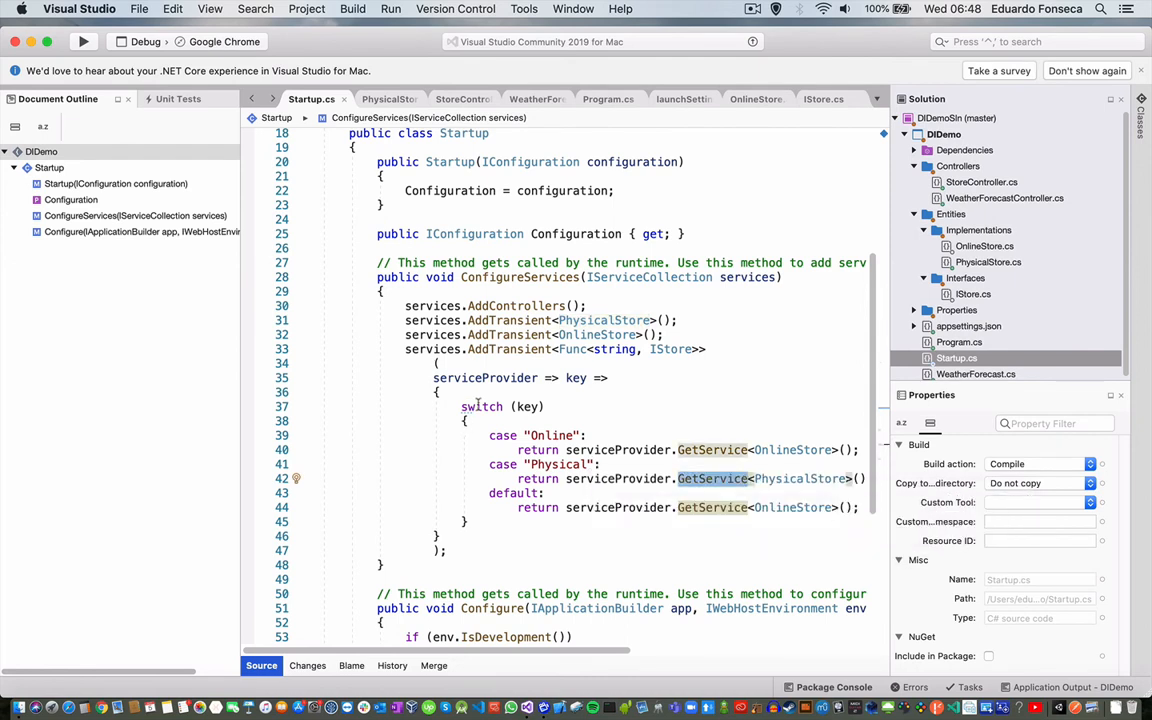
pyautogui.moveTo(526, 406)
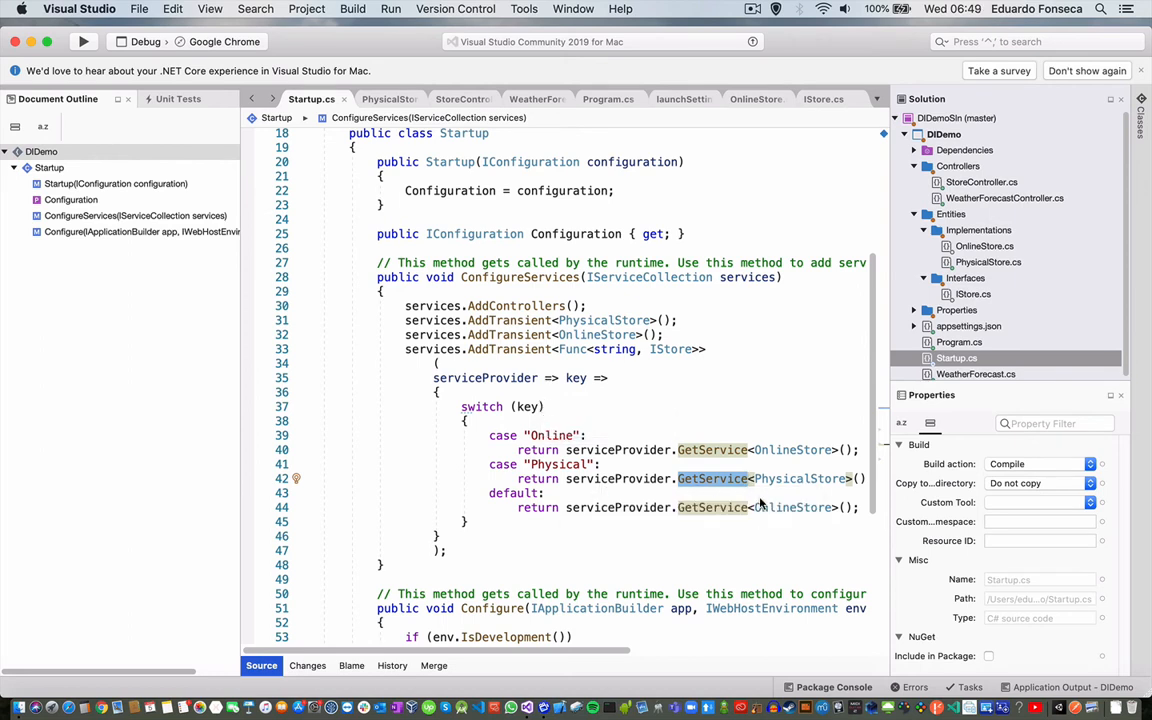
pyautogui.moveTo(792, 508)
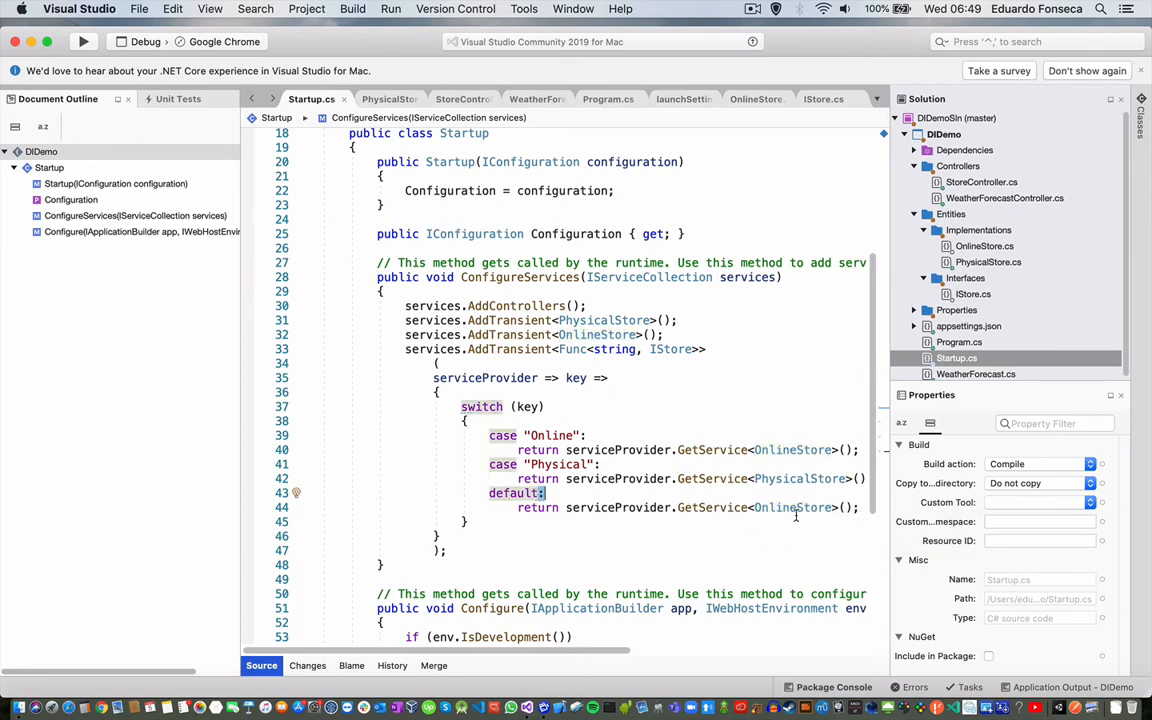
pyautogui.moveTo(792, 508)
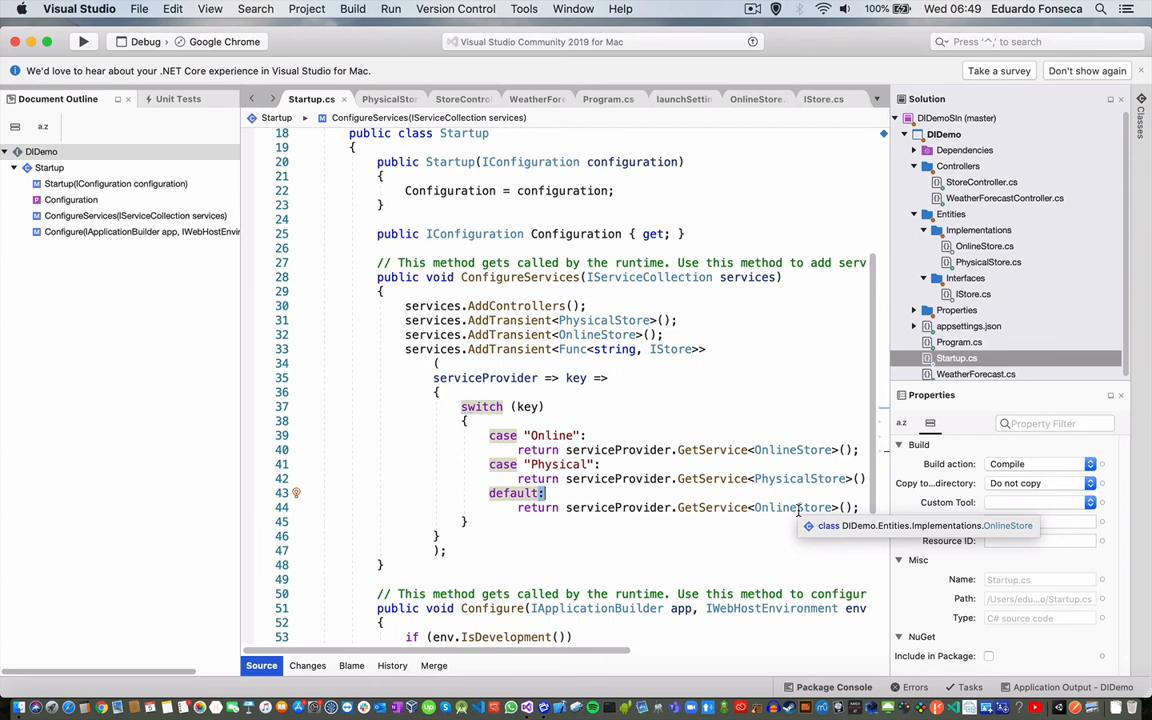
# Type onlineStore and physical explicitly as IStore resolved from the stores factory
pyautogui.click(792, 508)
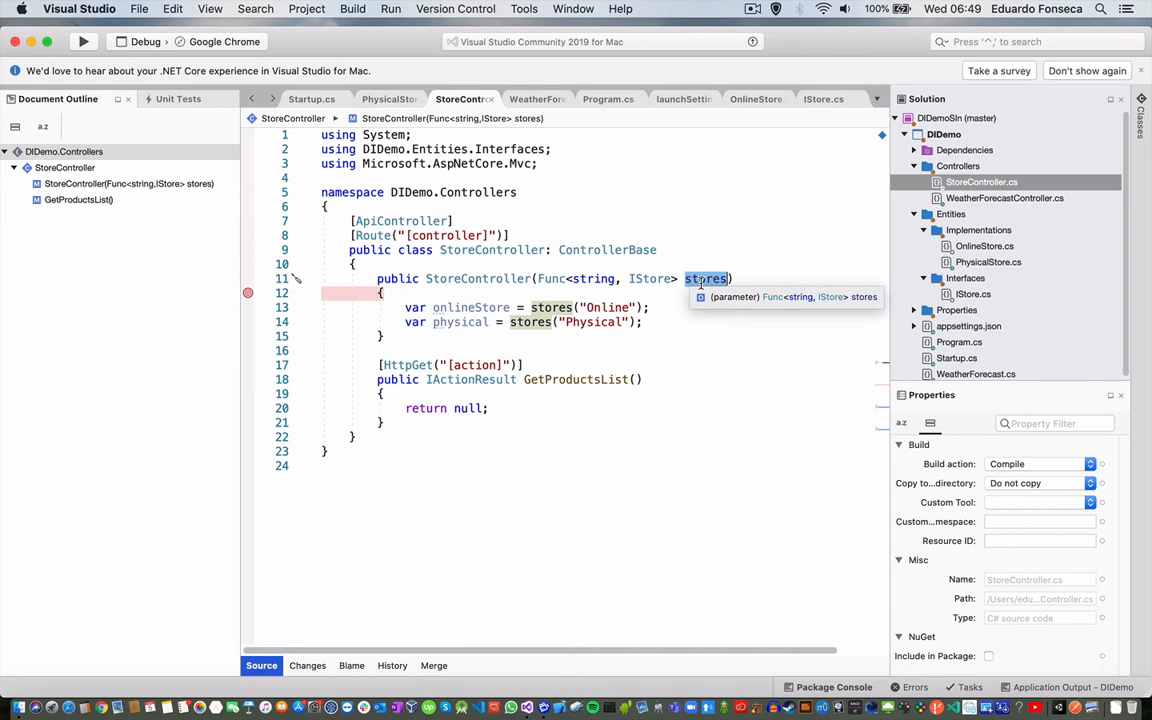
pyautogui.moveTo(470, 308)
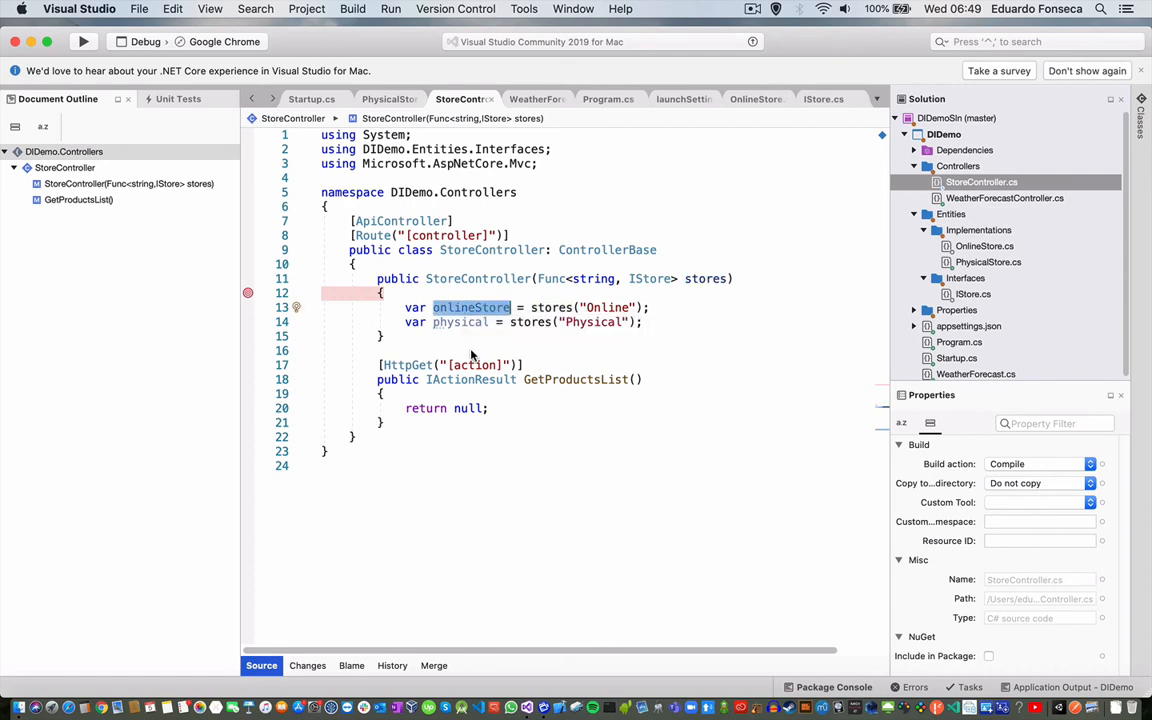
pyautogui.moveTo(460, 320)
pyautogui.write('IS')
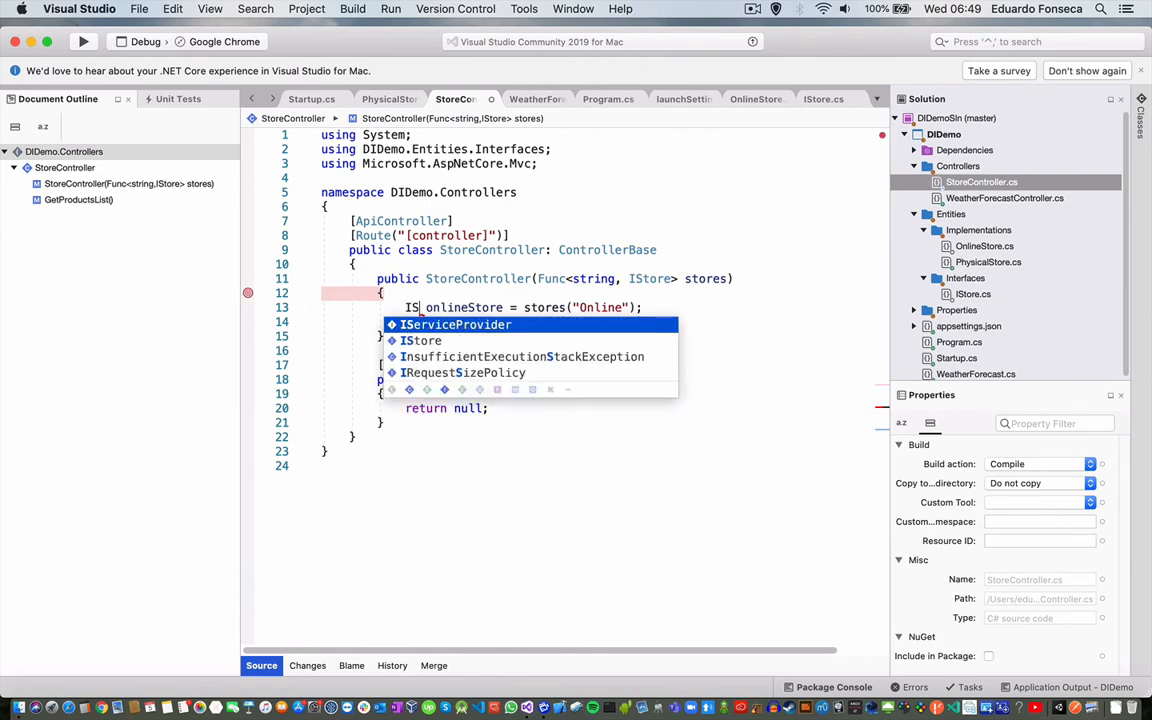
pyautogui.write('var physical = stores("Physical");')
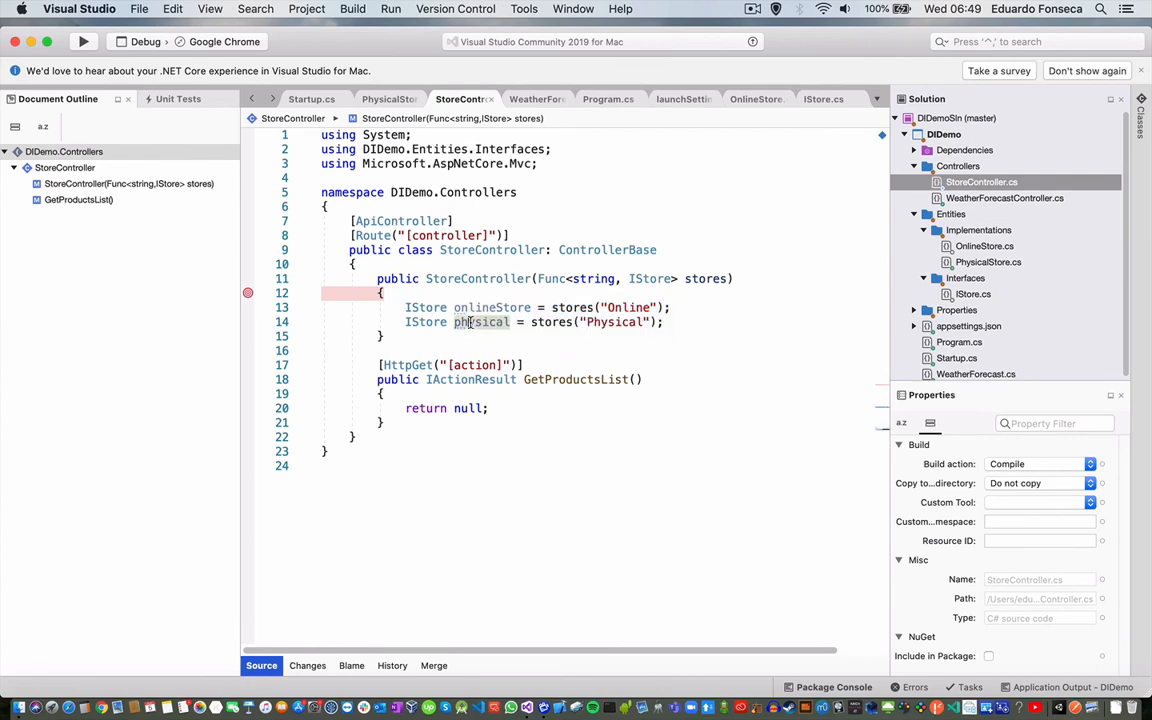
pyautogui.moveTo(624, 308)
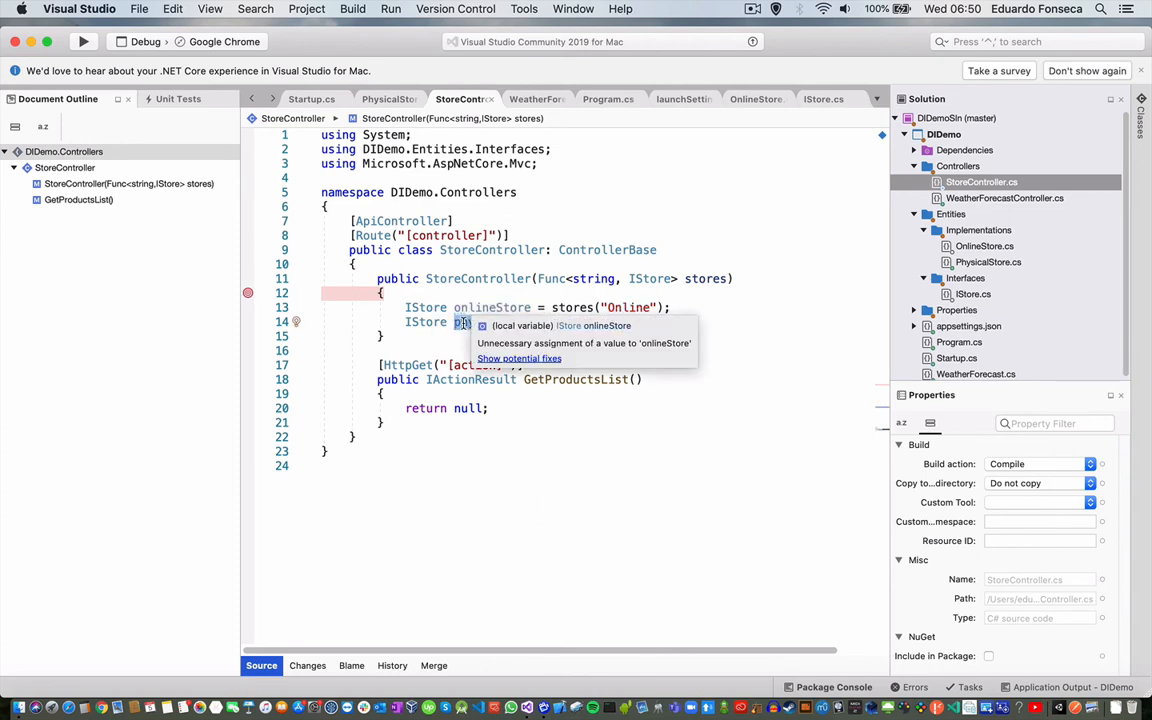
pyautogui.write('sical = stores("Physical");')
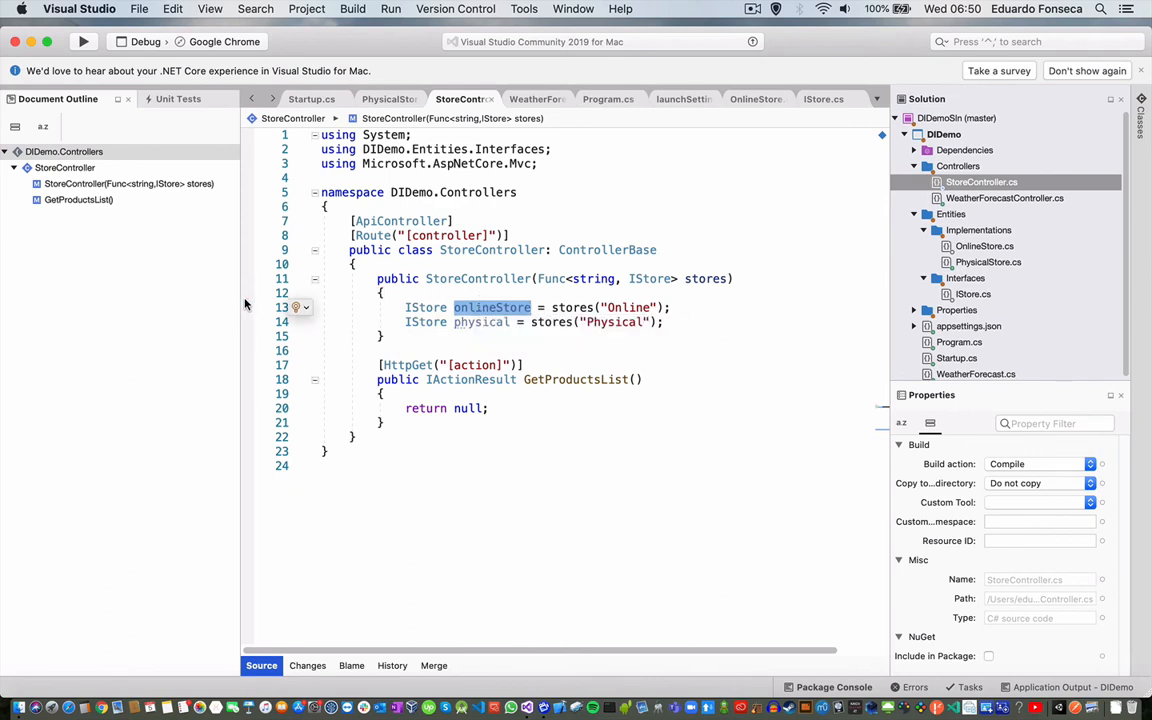
pyautogui.click(84, 40)
pyautogui.write('https://localhost:5002/store/get')
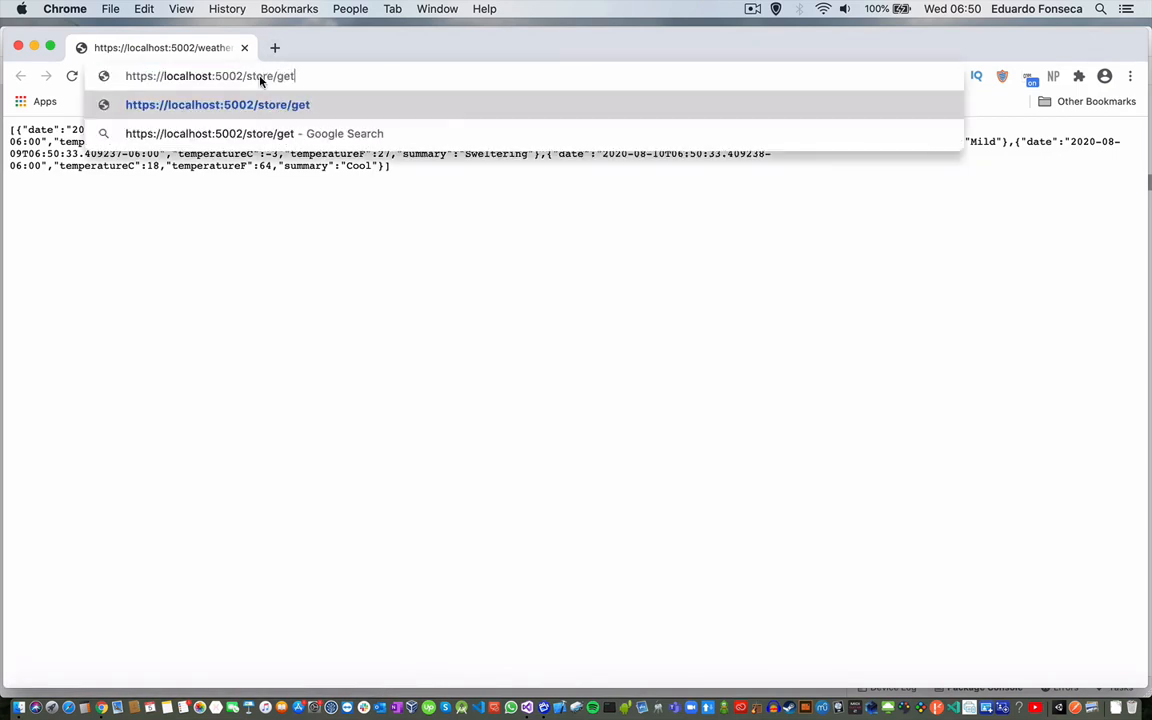
pyautogui.write('productslist')
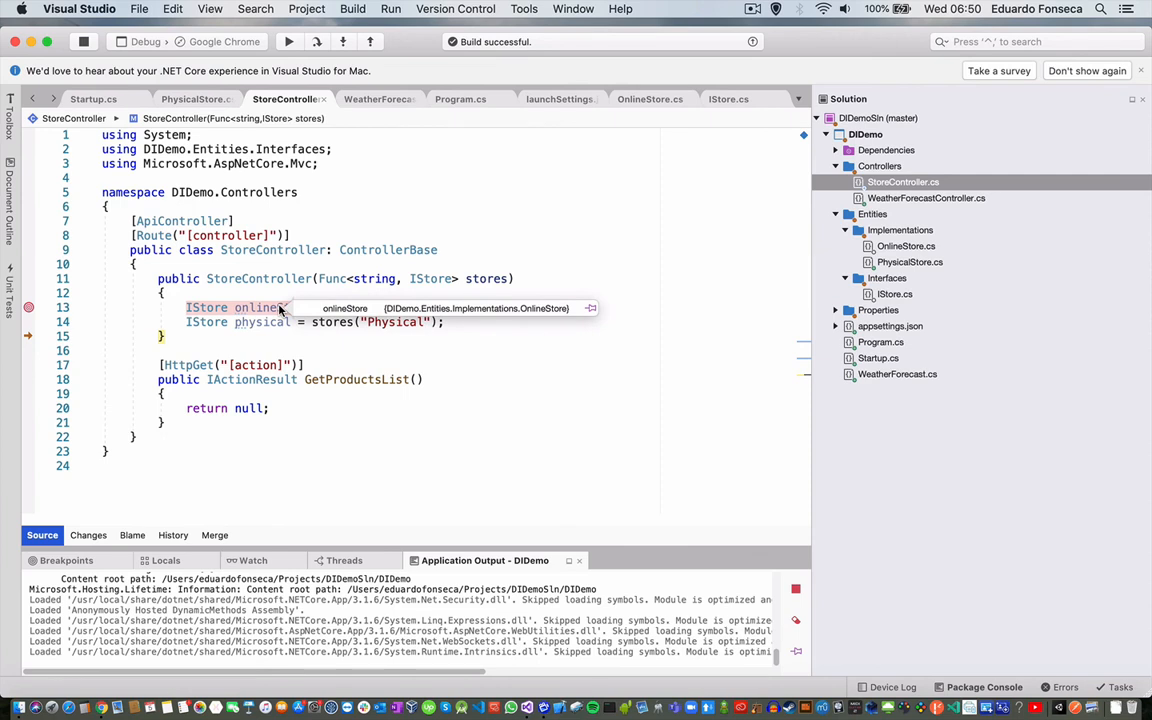
pyautogui.moveTo(500, 328)
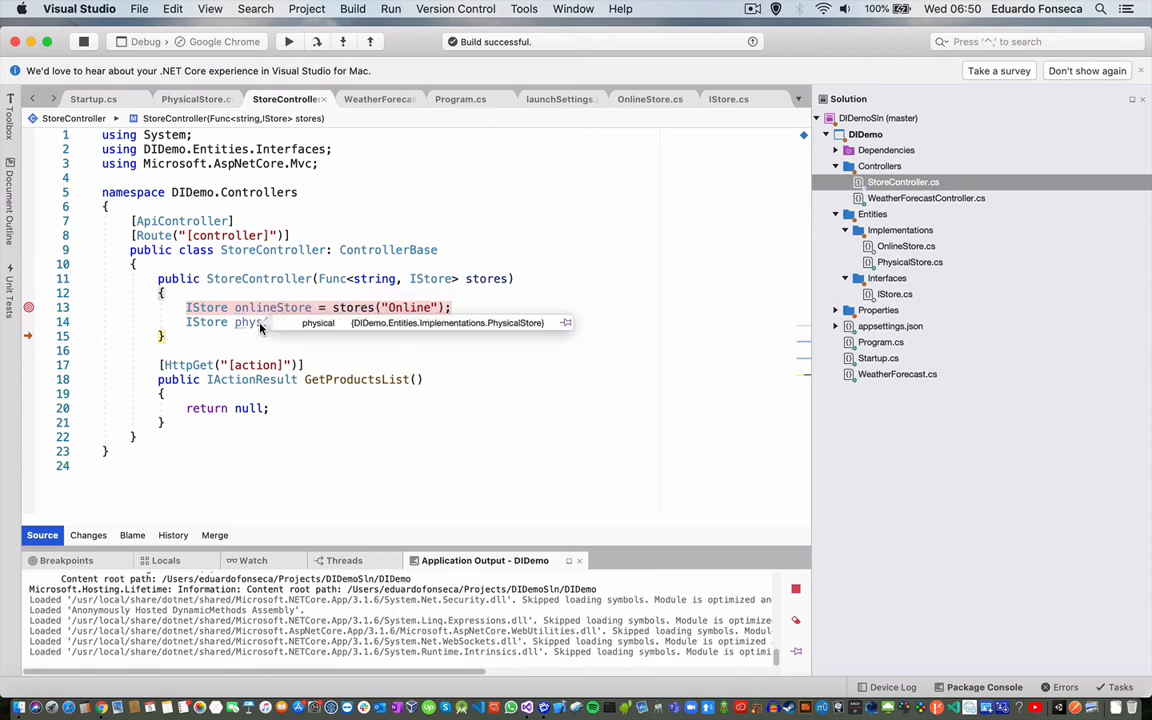
pyautogui.moveTo(518, 328)
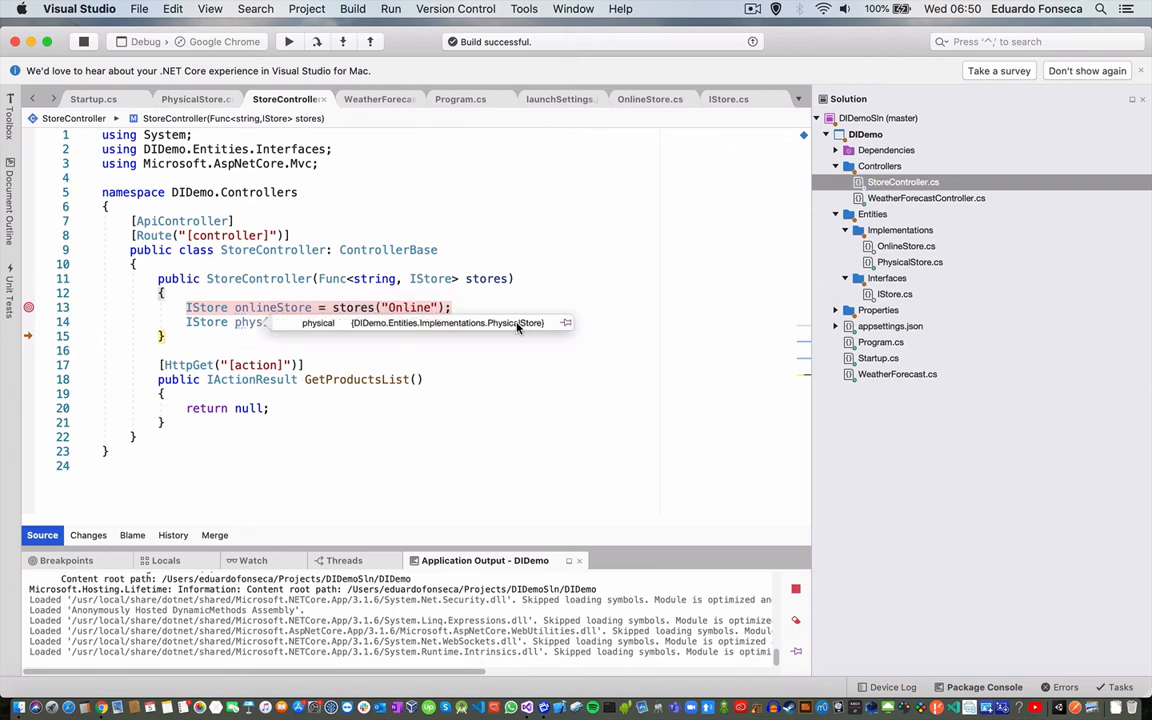